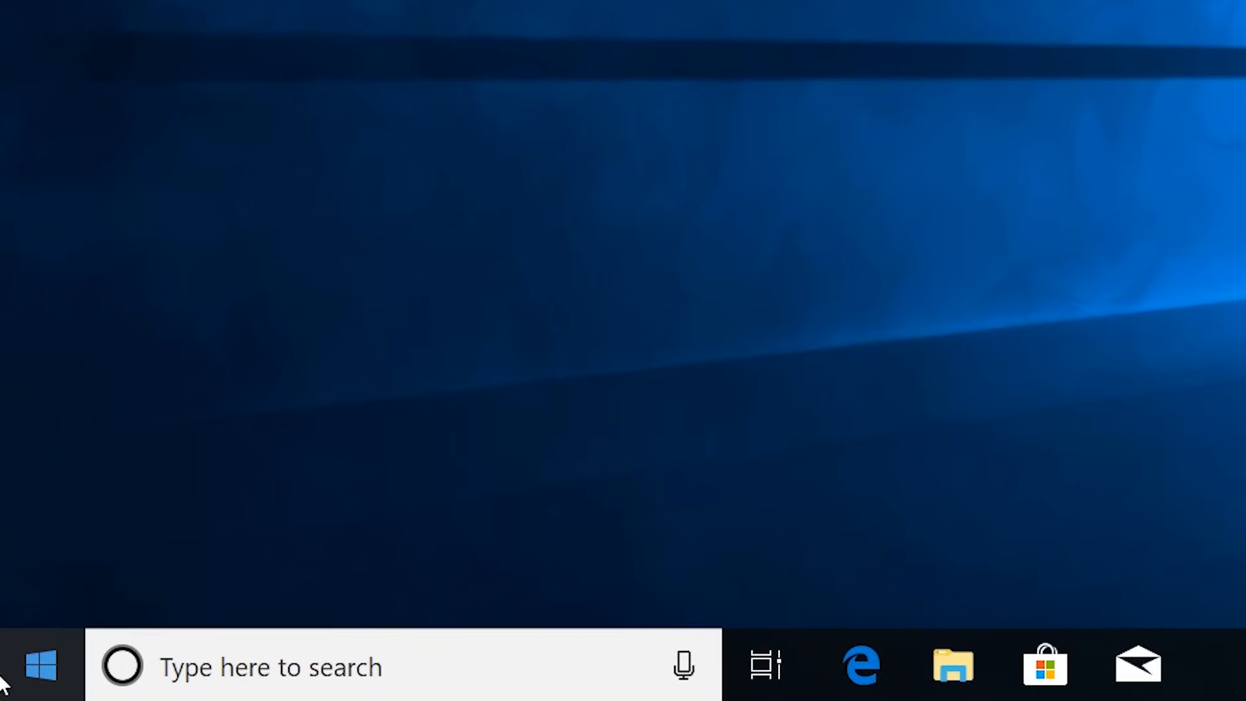
Step: Search Start for Control Panel, view items as Large icons, and open Recovery
left_click(41, 666)
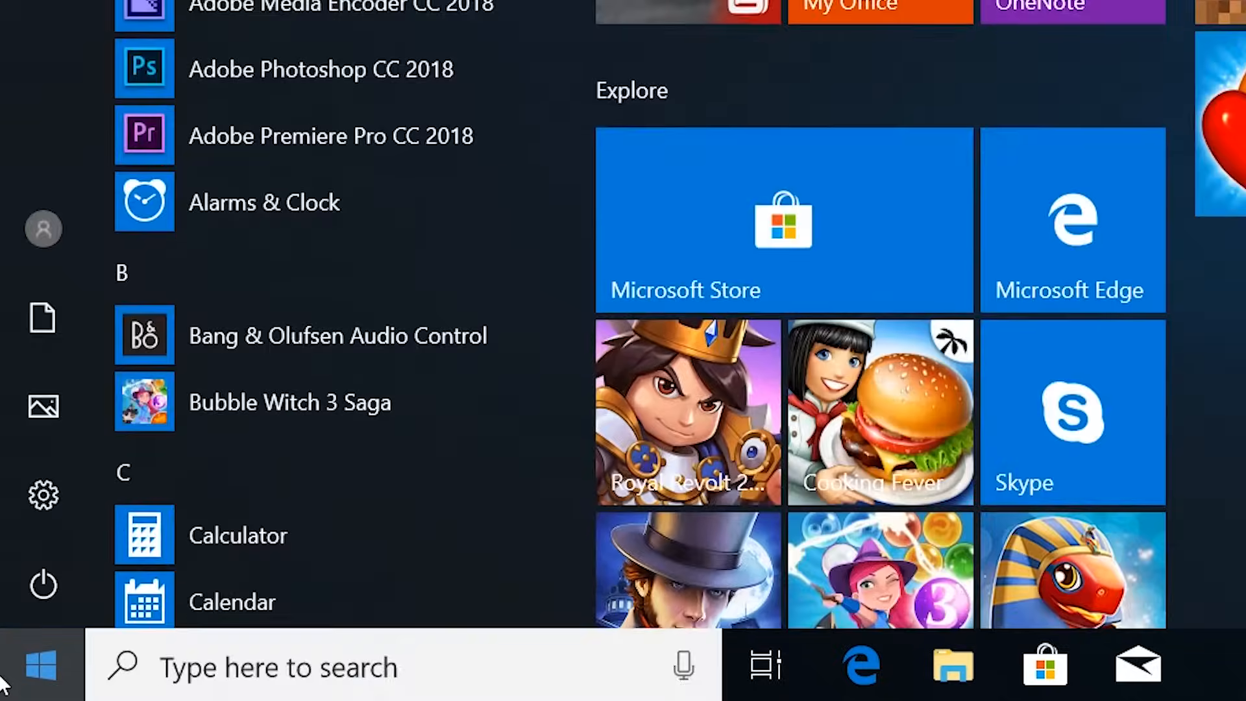
type("control")
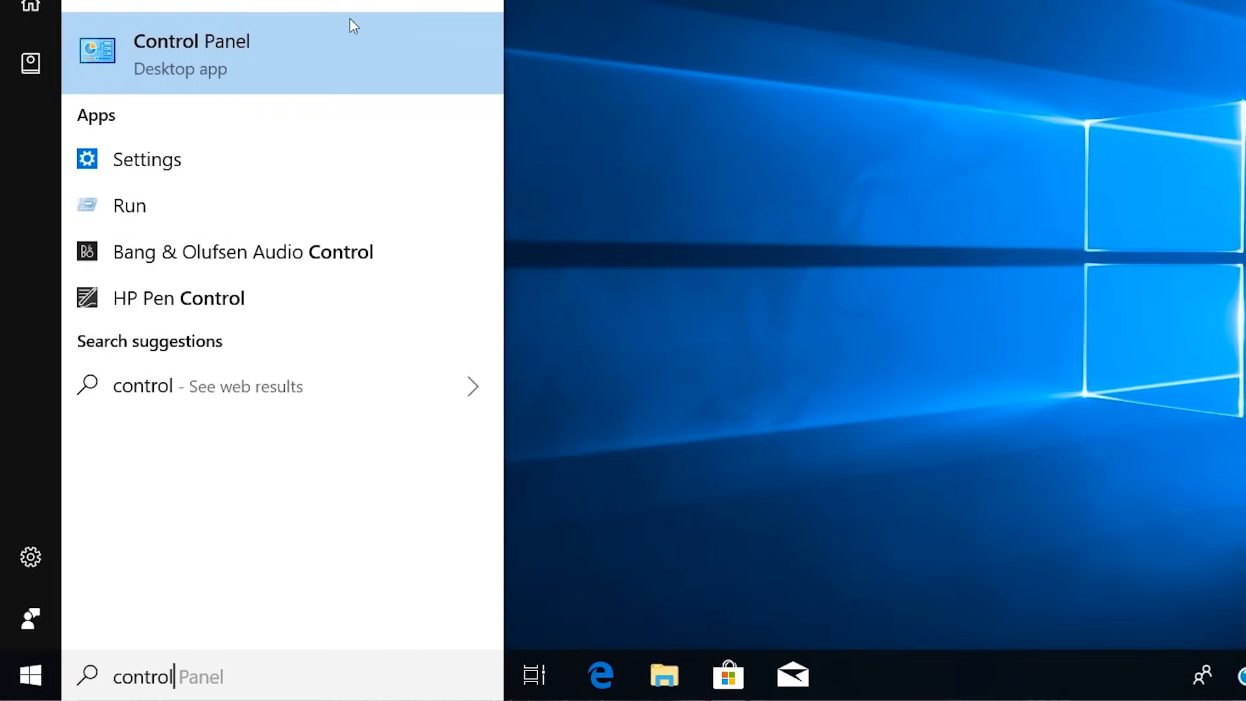
left_click(192, 40)
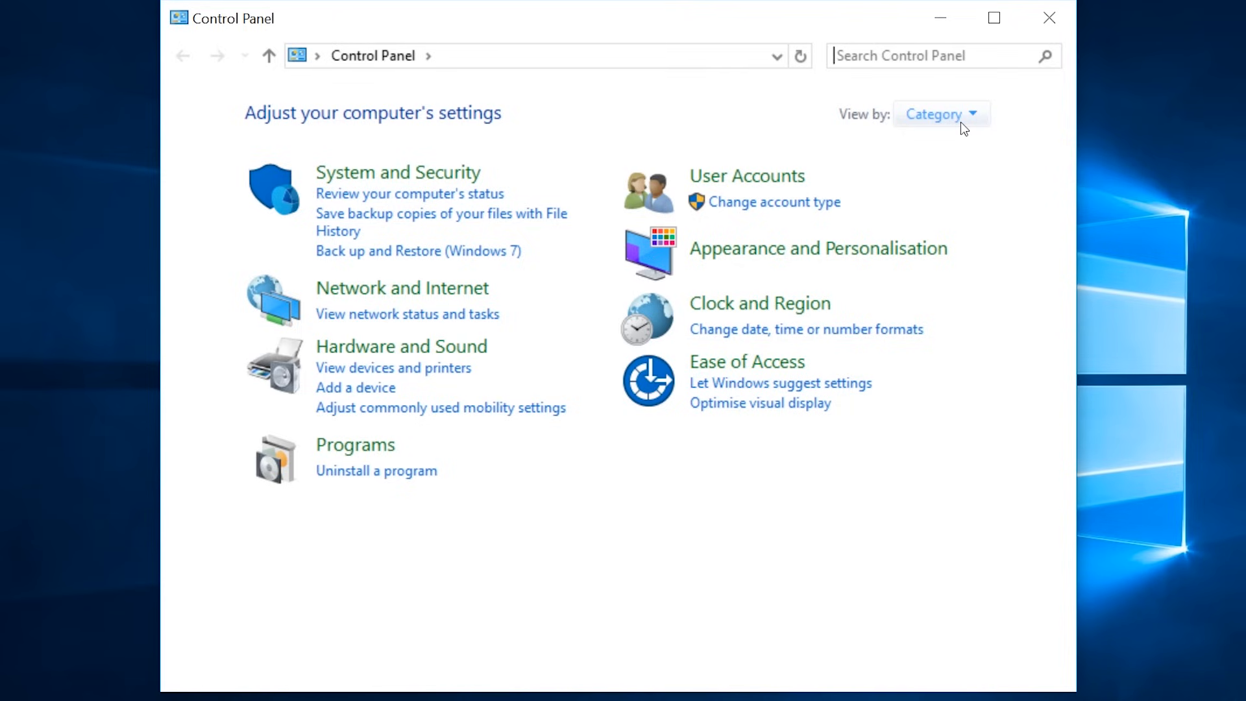
left_click(942, 113)
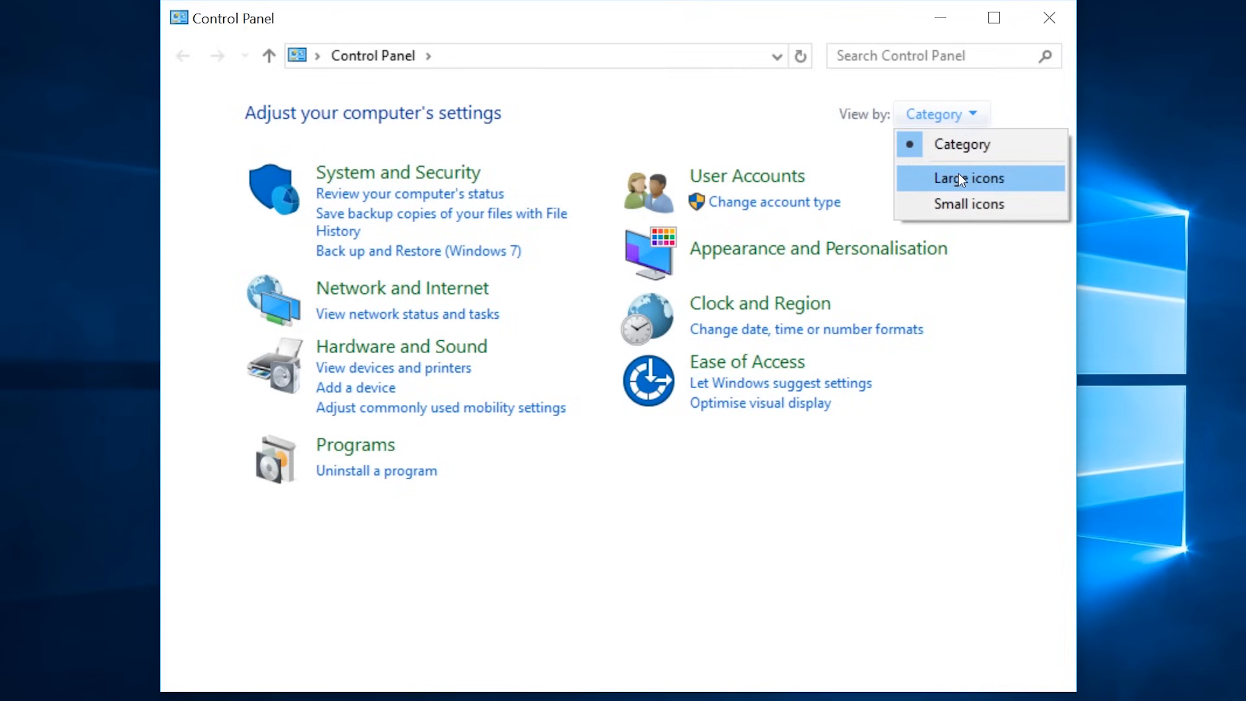
left_click(968, 178)
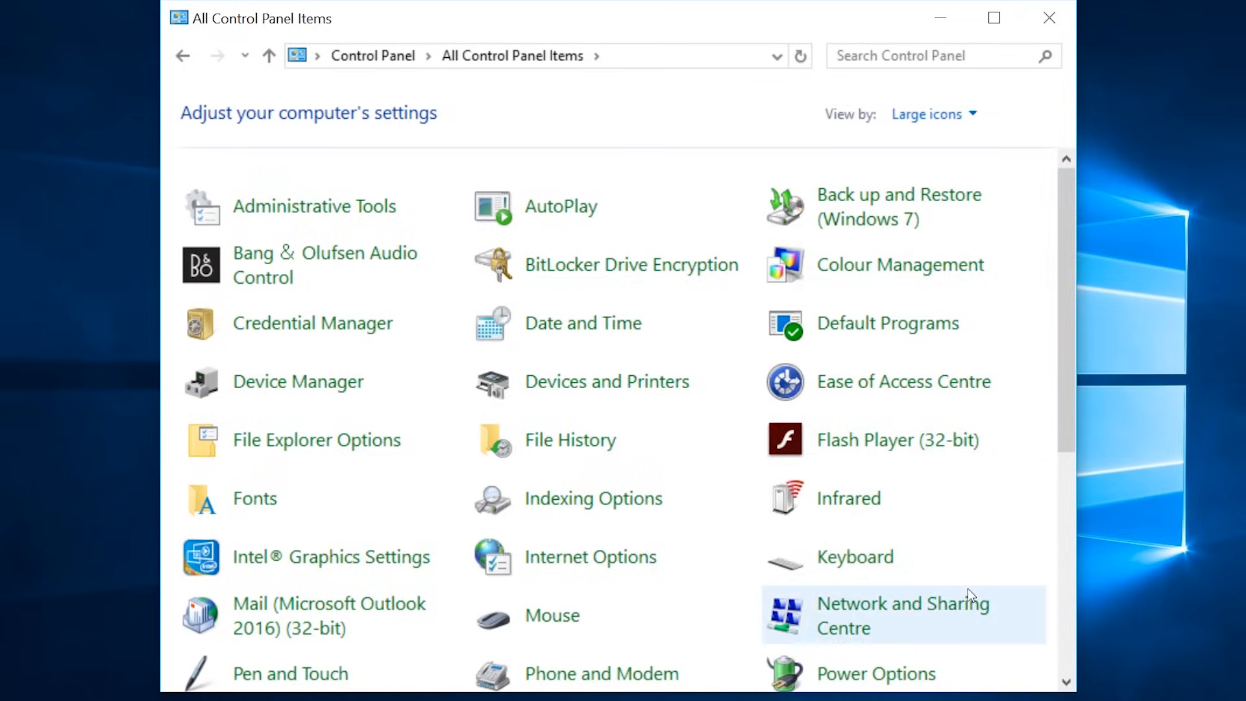
scroll("down", 3)
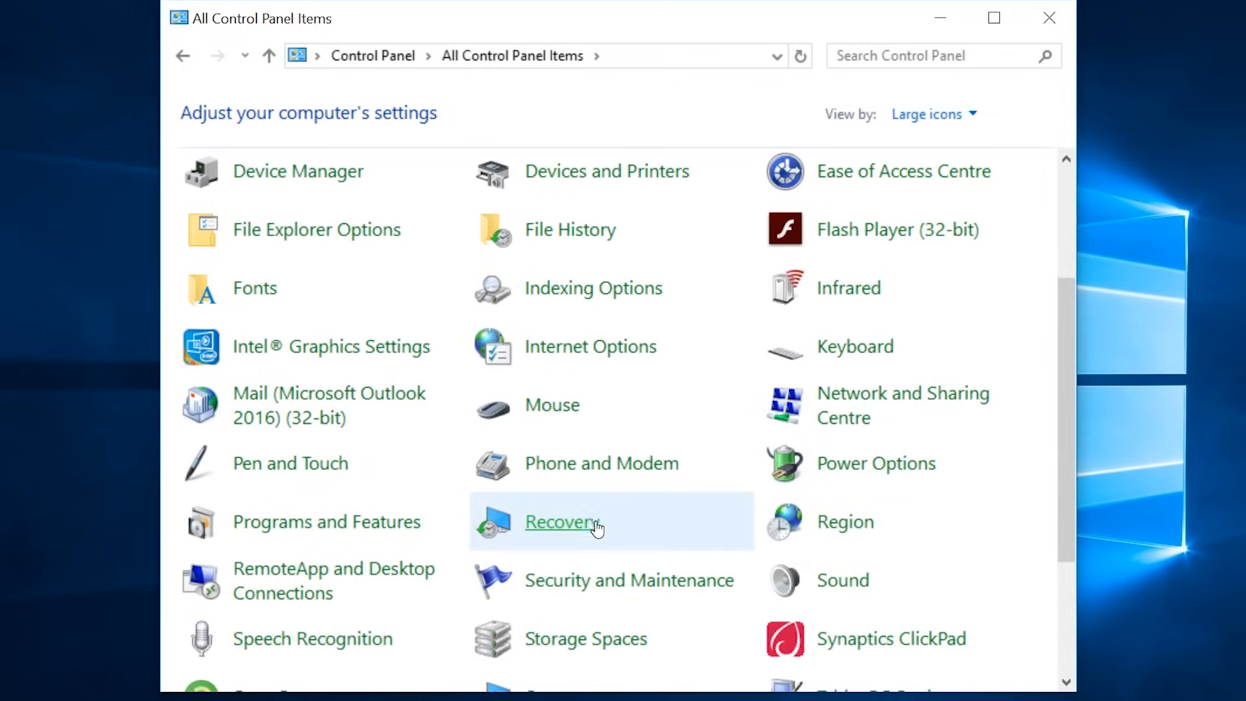
left_click(562, 522)
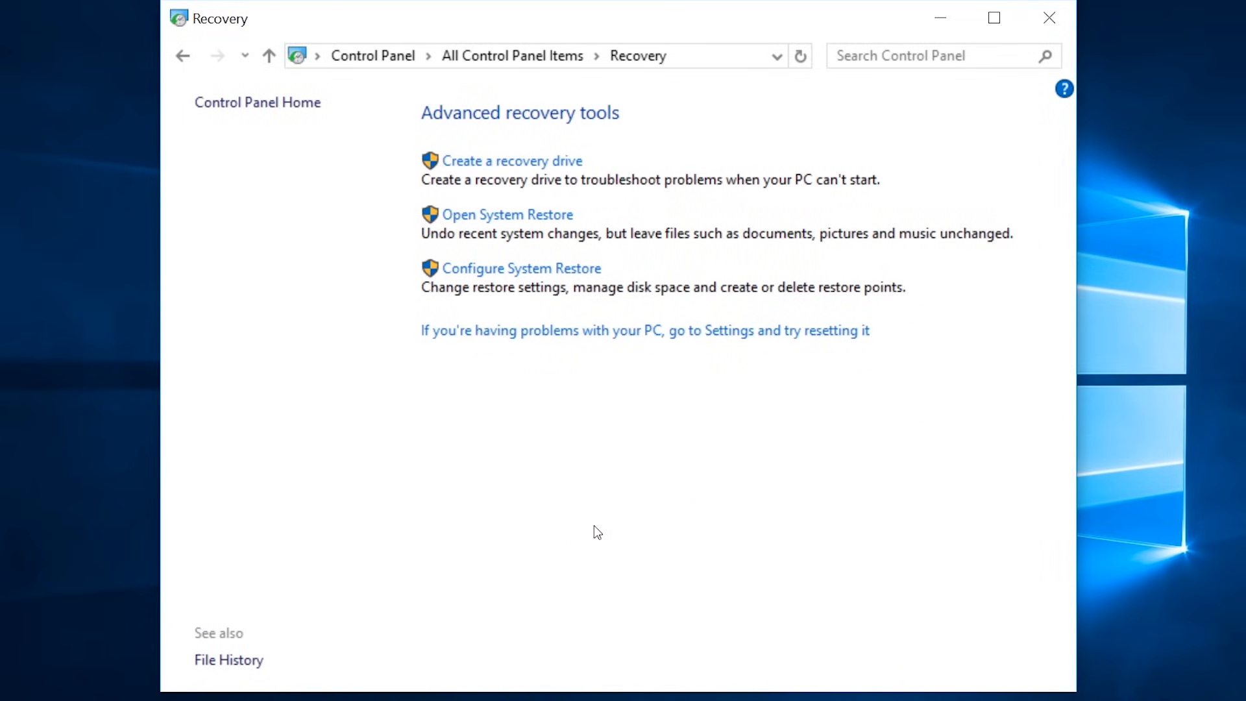
mouse_move(563, 154)
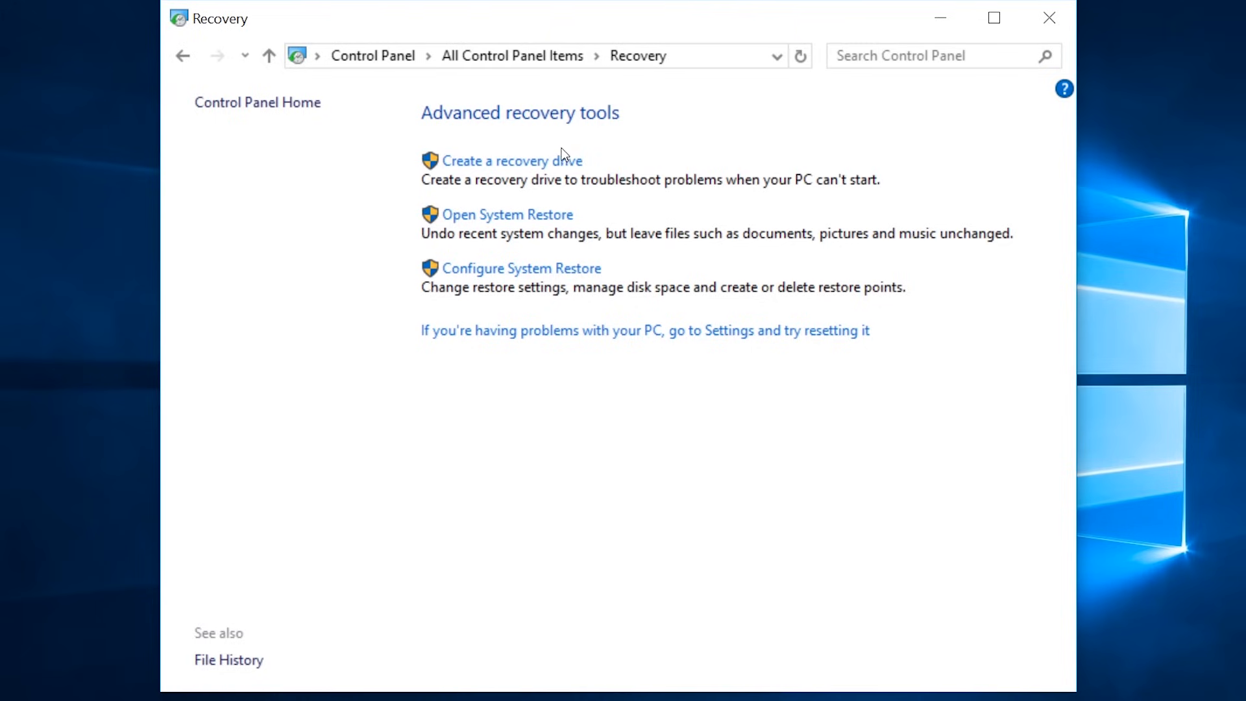
Step: Run the Create a recovery drive wizard, backing up system files to KINGSTON D:
left_click(512, 160)
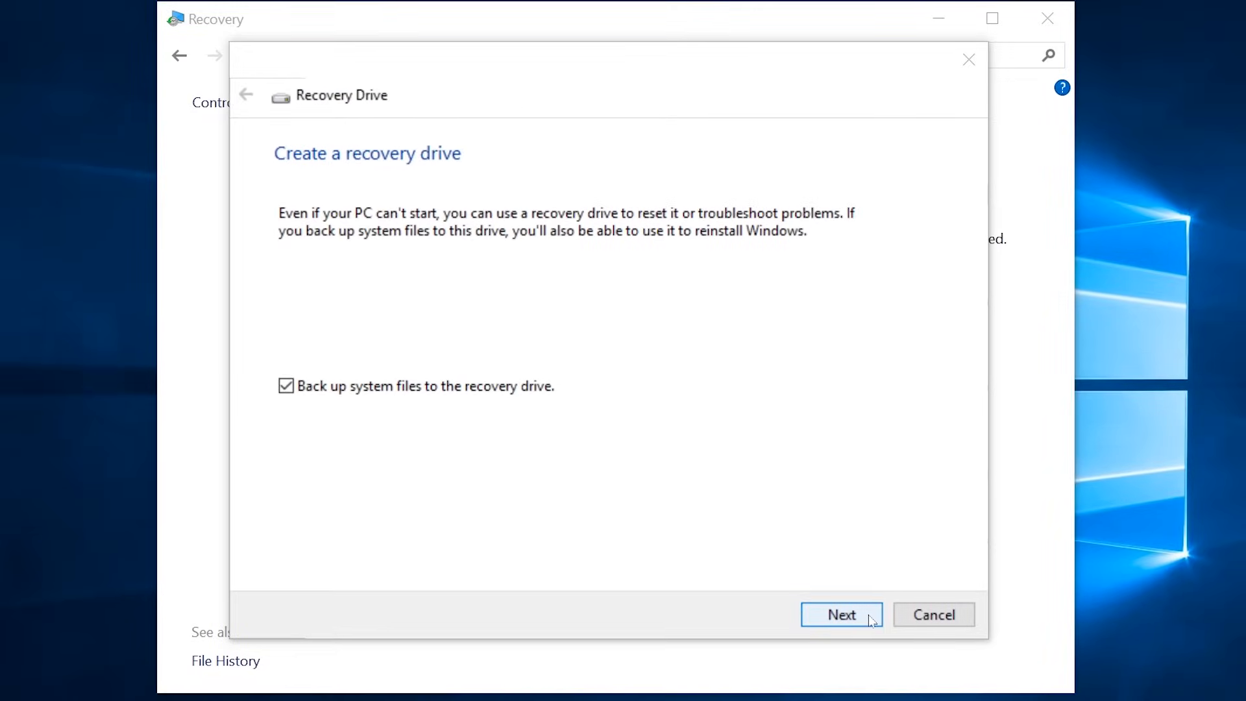
left_click(842, 615)
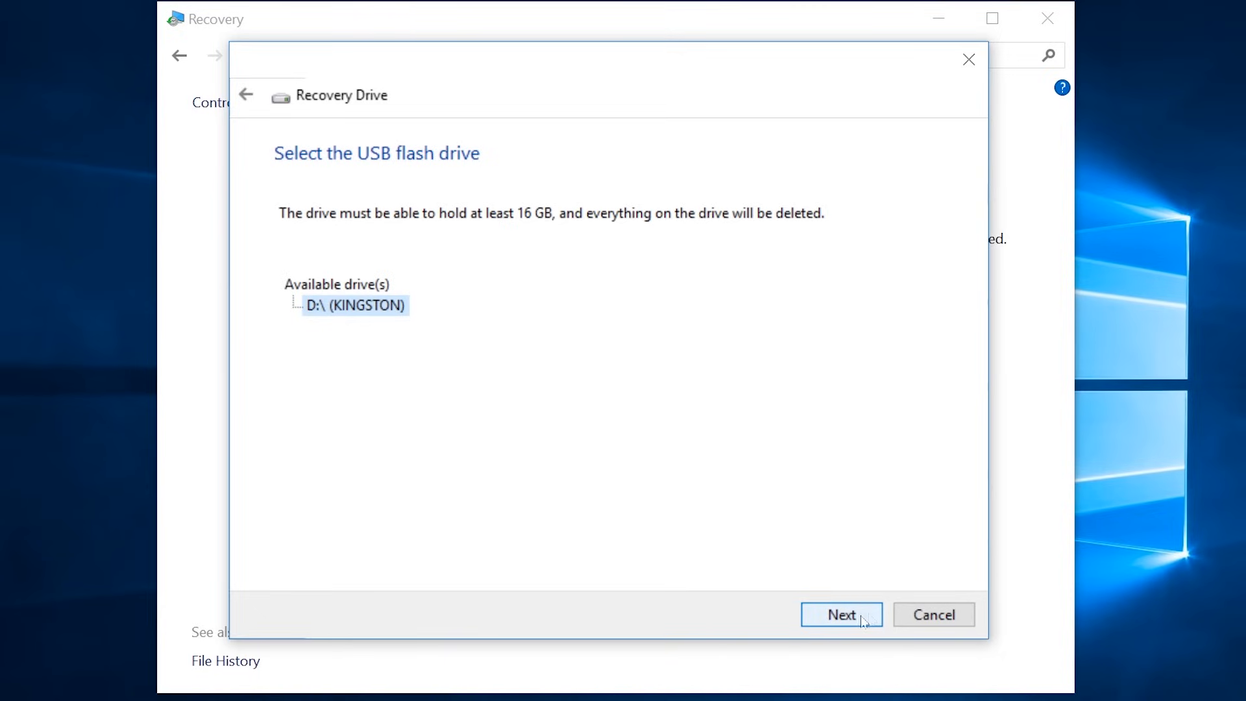
left_click(841, 615)
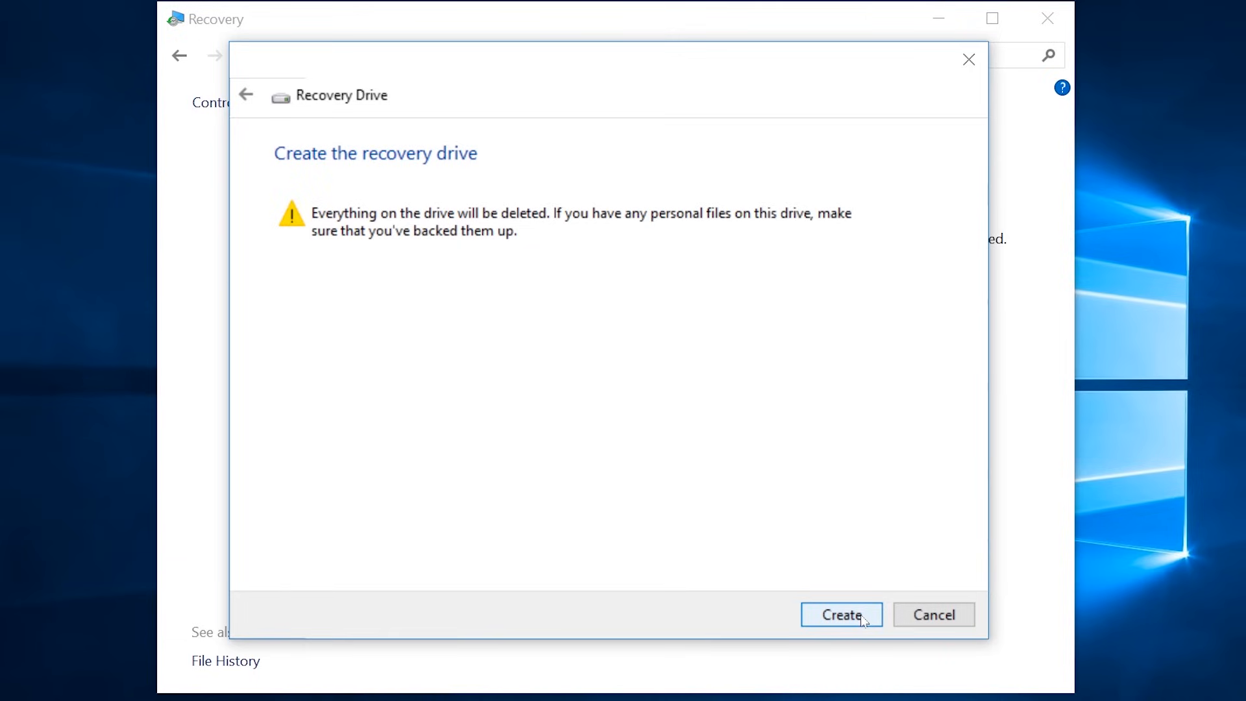
left_click(841, 615)
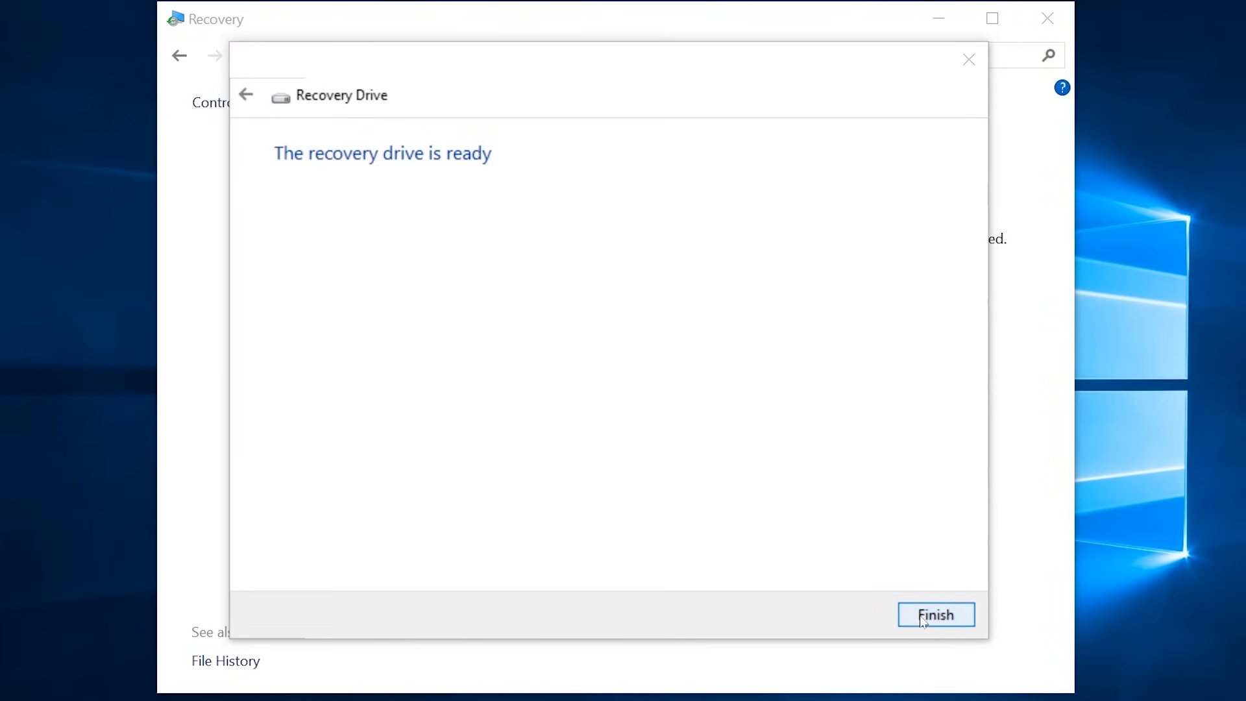
left_click(936, 615)
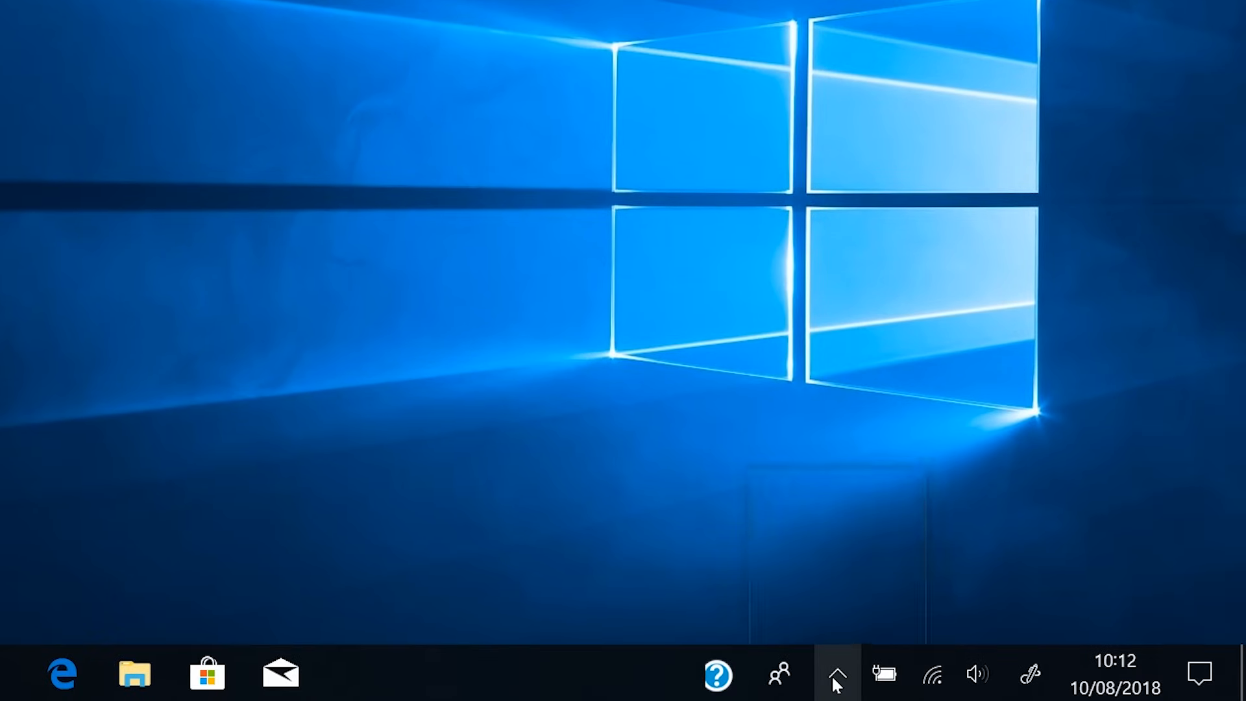
Step: Eject the DataTraveler 2.0 USB drive from the taskbar's hidden icons tray
left_click(836, 674)
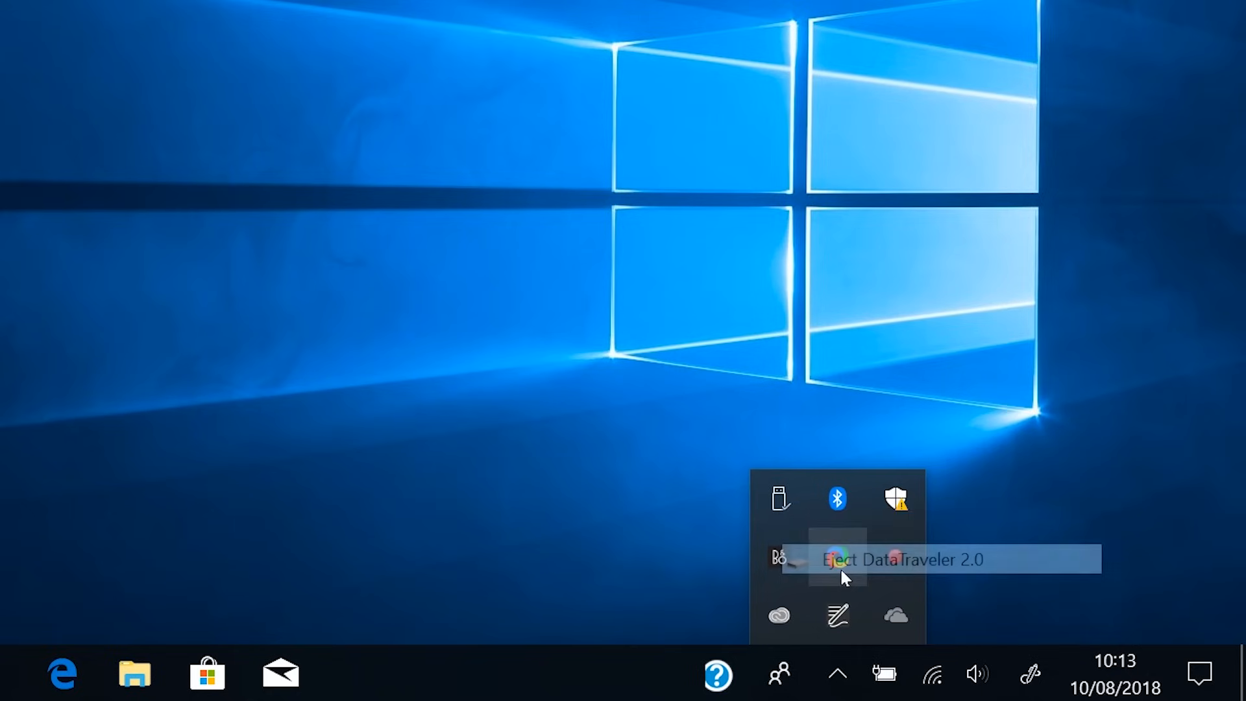
left_click(902, 559)
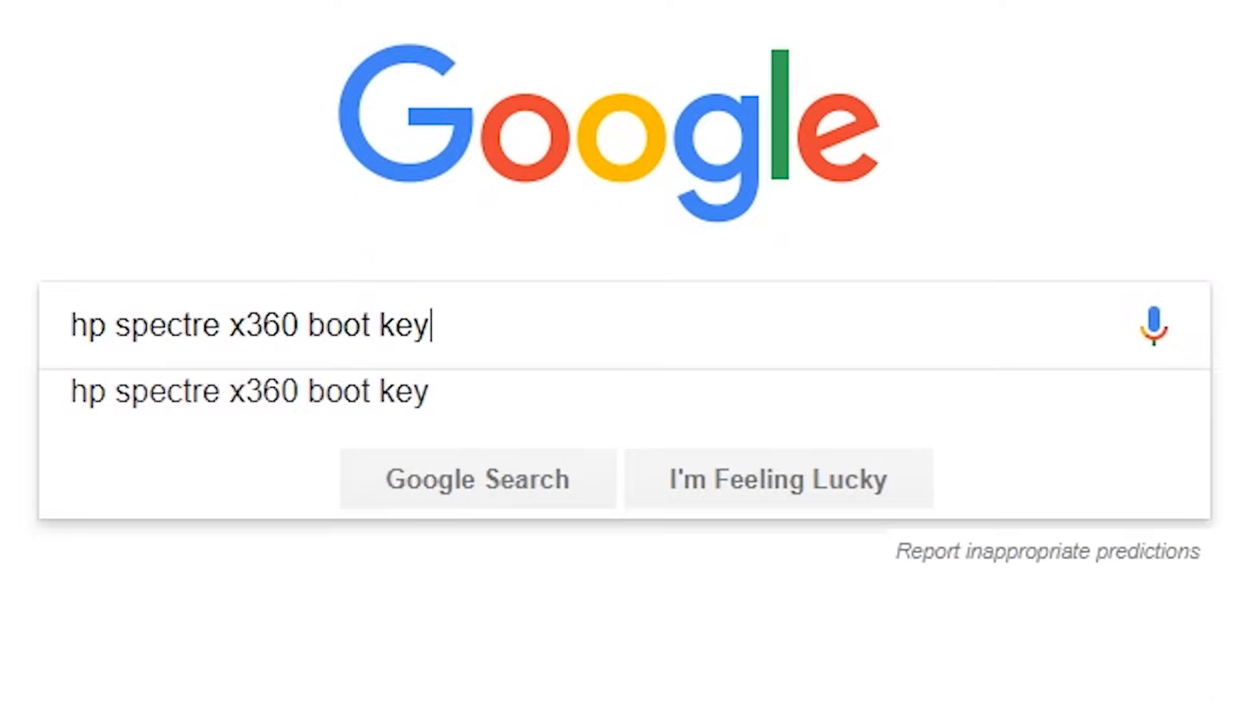
Step: Run the Google search for the HP Spectre x360 boot key
left_click(477, 479)
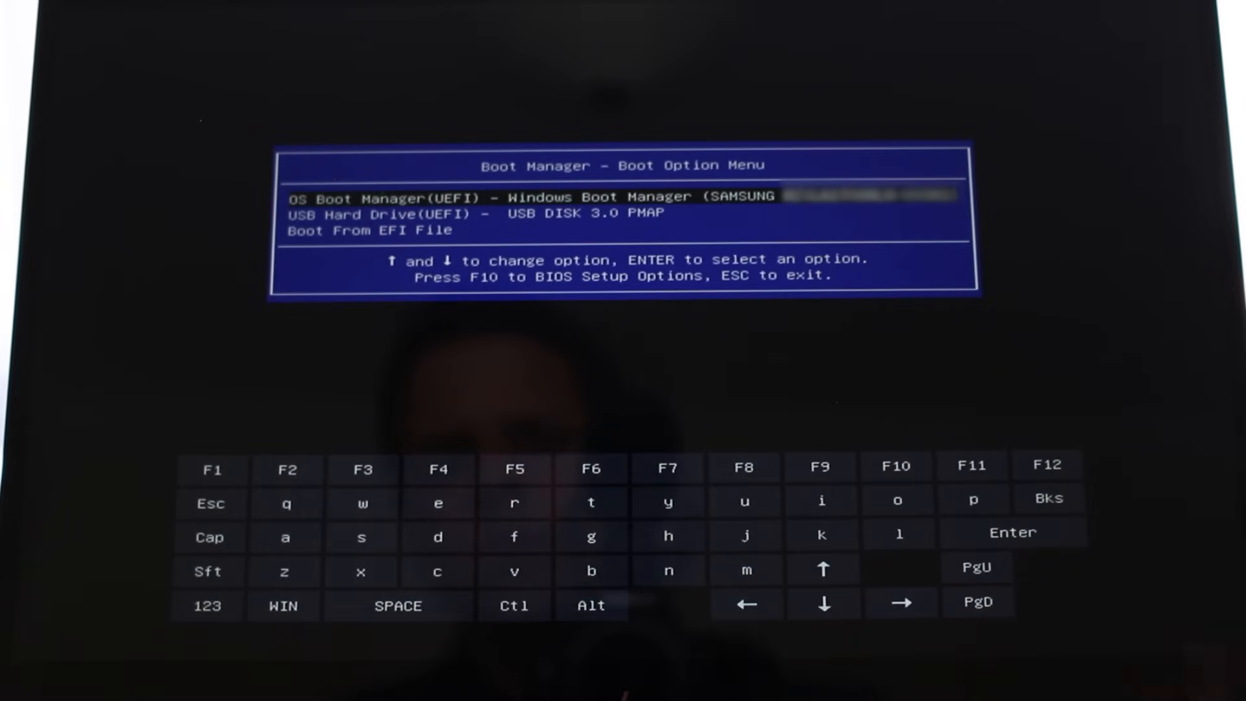
Step: Select USB DISK 3.0 in HP Boot Manager to boot from the recovery drive
key("Down")
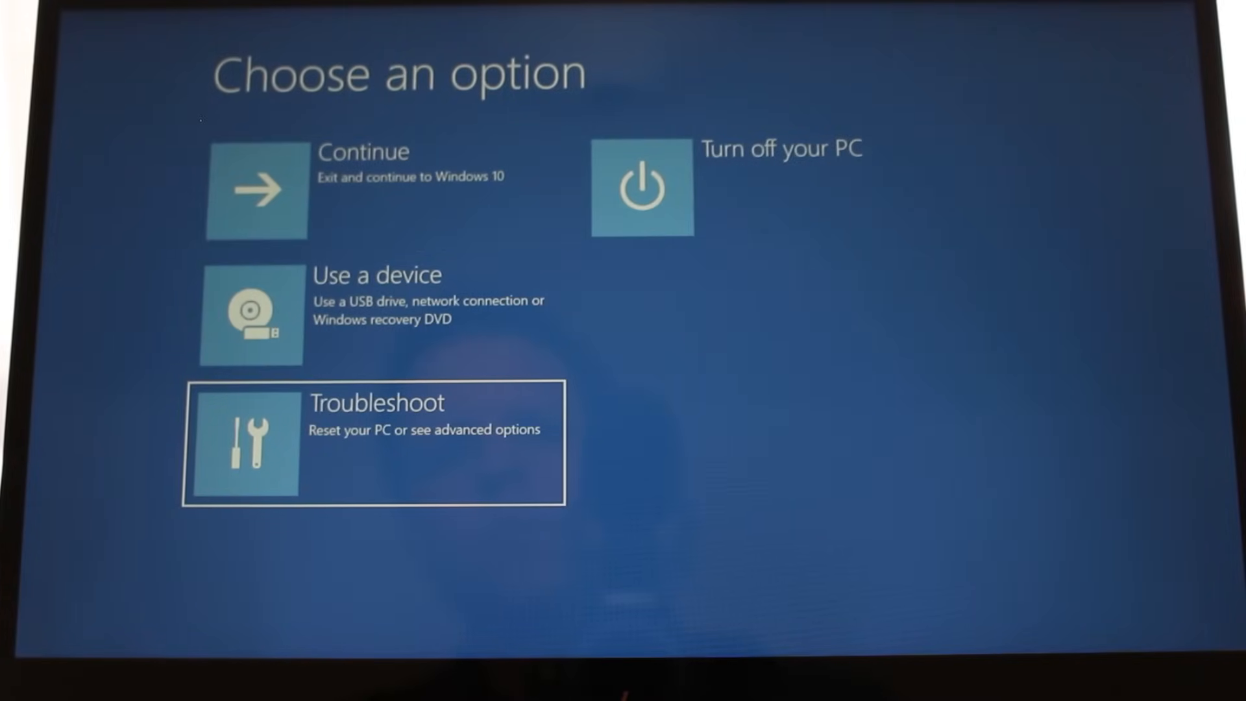
Step: Choose Troubleshoot on the recovery environment's 'Choose an option' screen
left_click(374, 441)
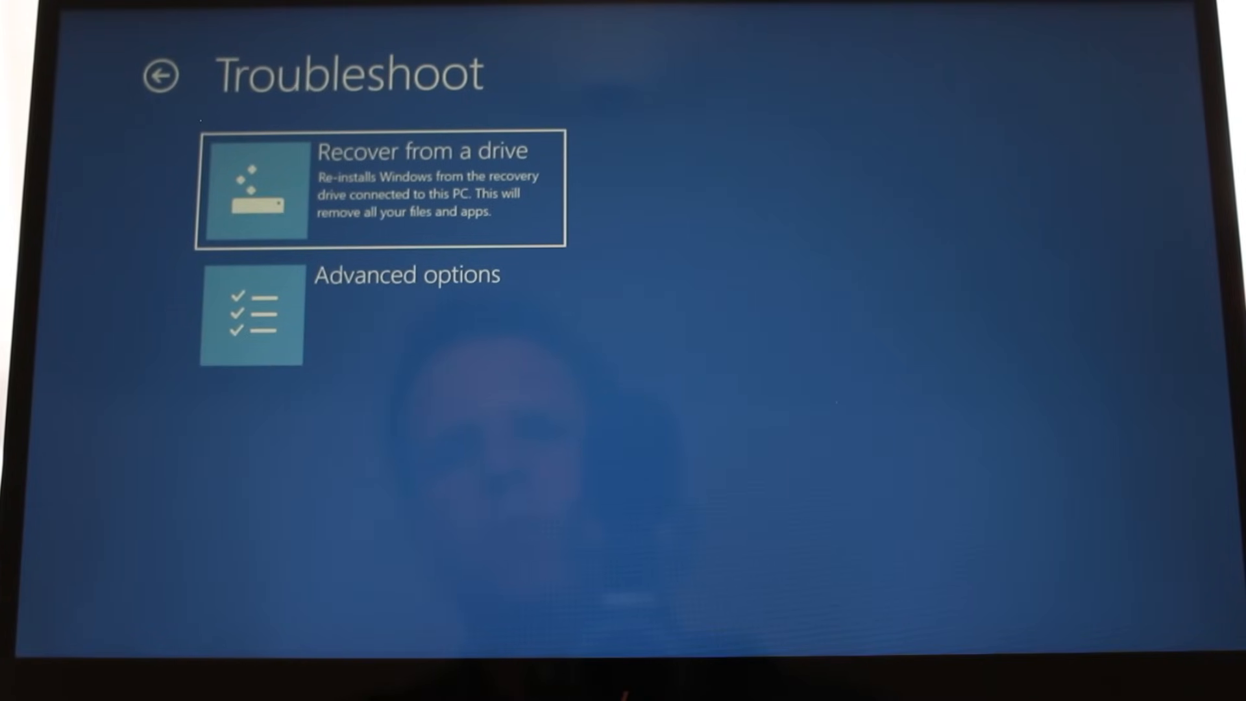